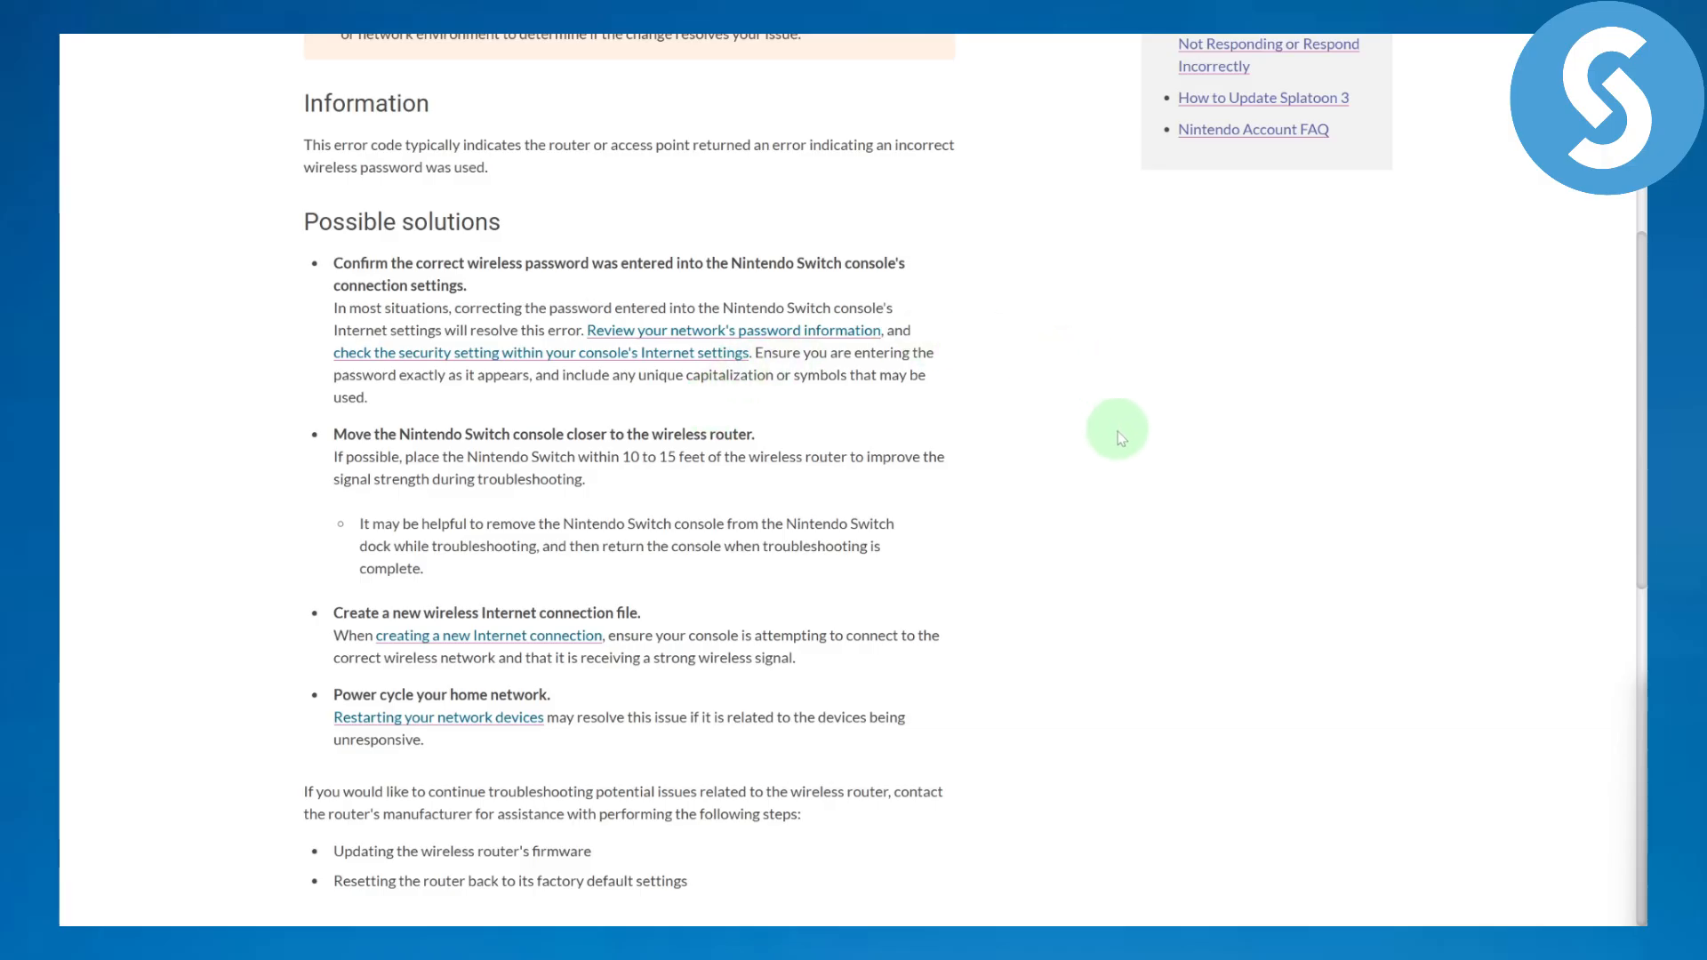
mouse_move(974, 384)
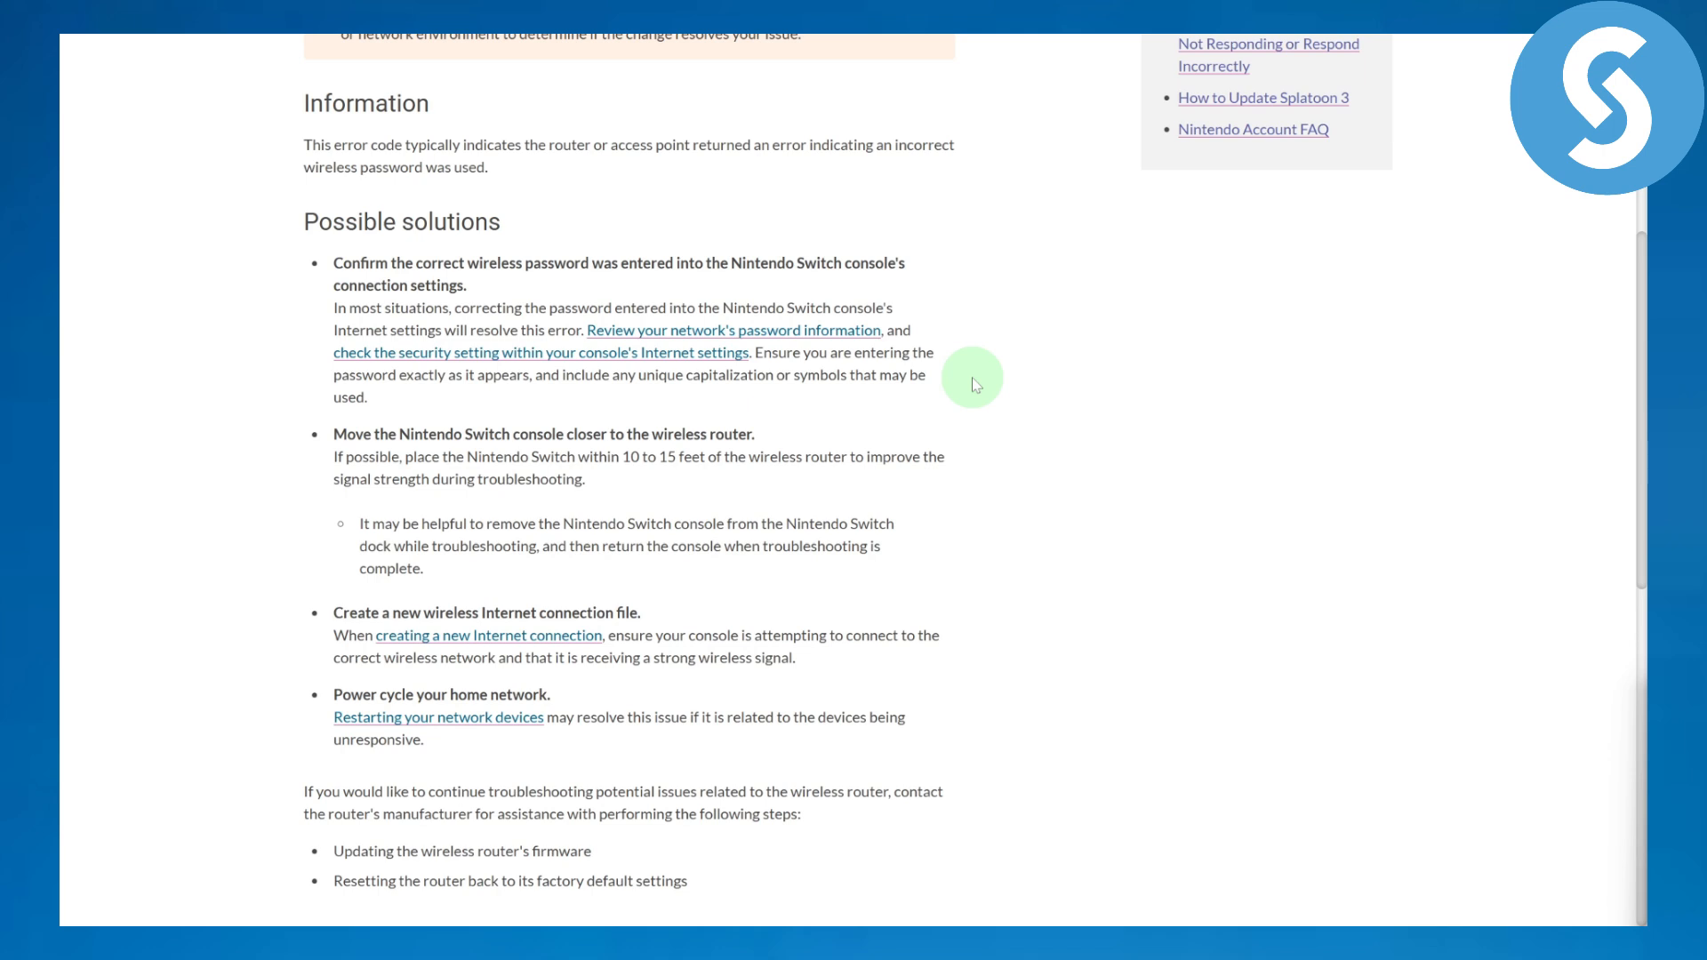
mouse_move(517, 283)
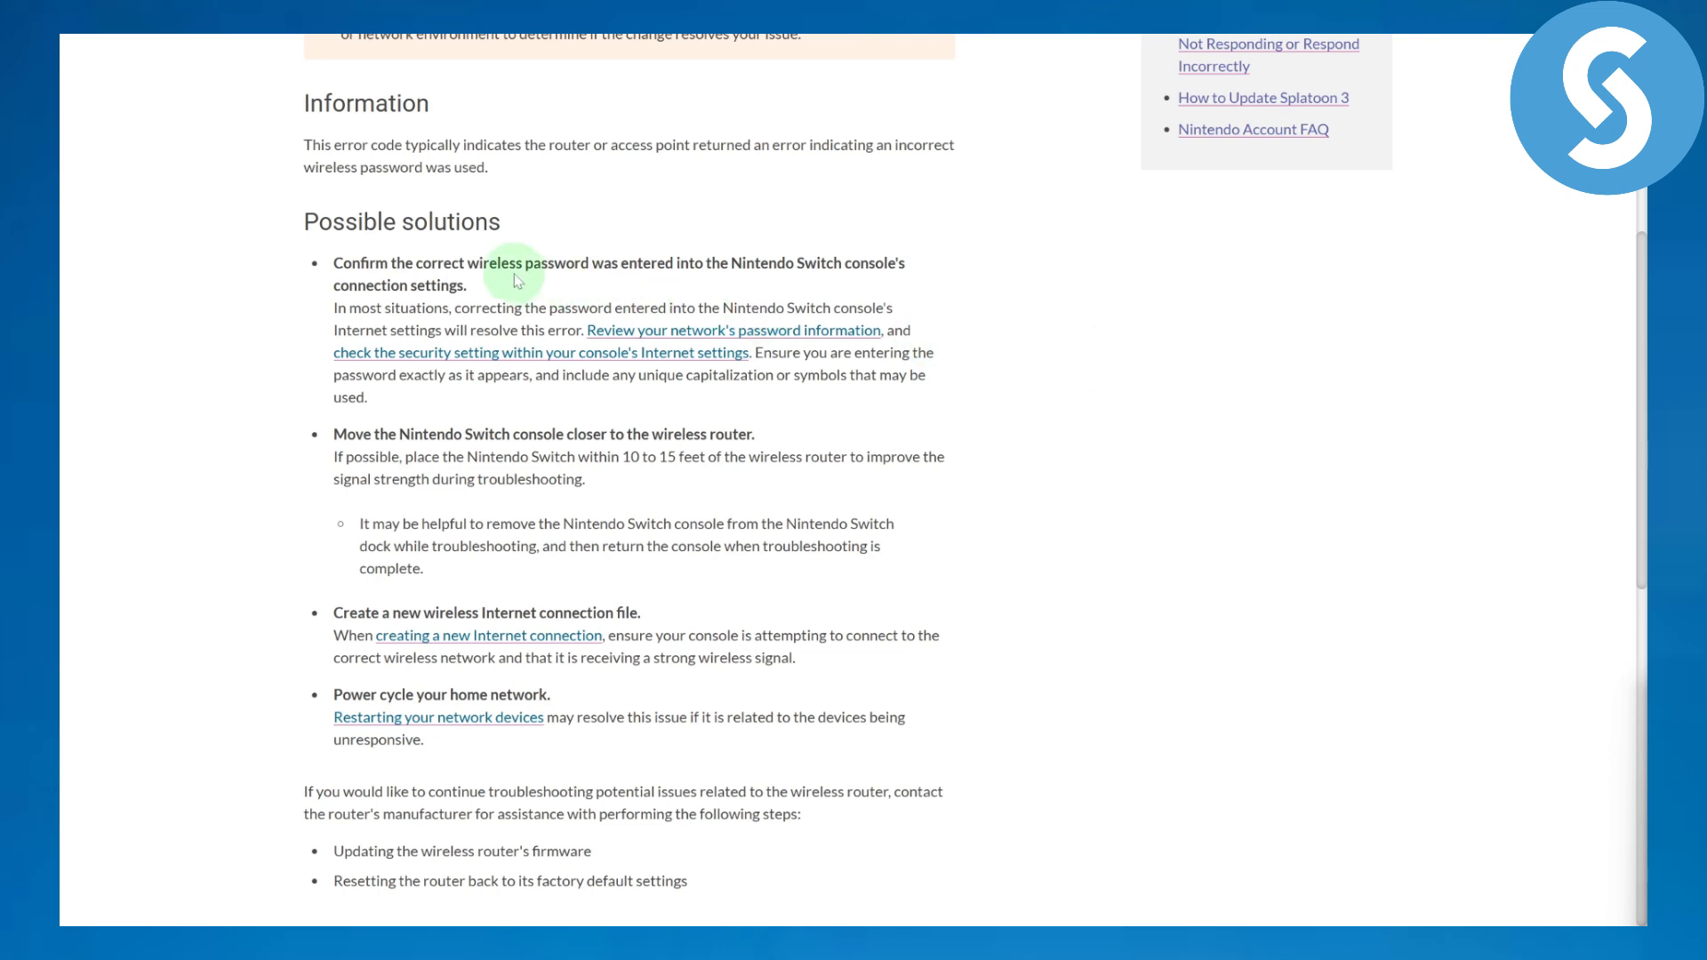
mouse_move(675, 280)
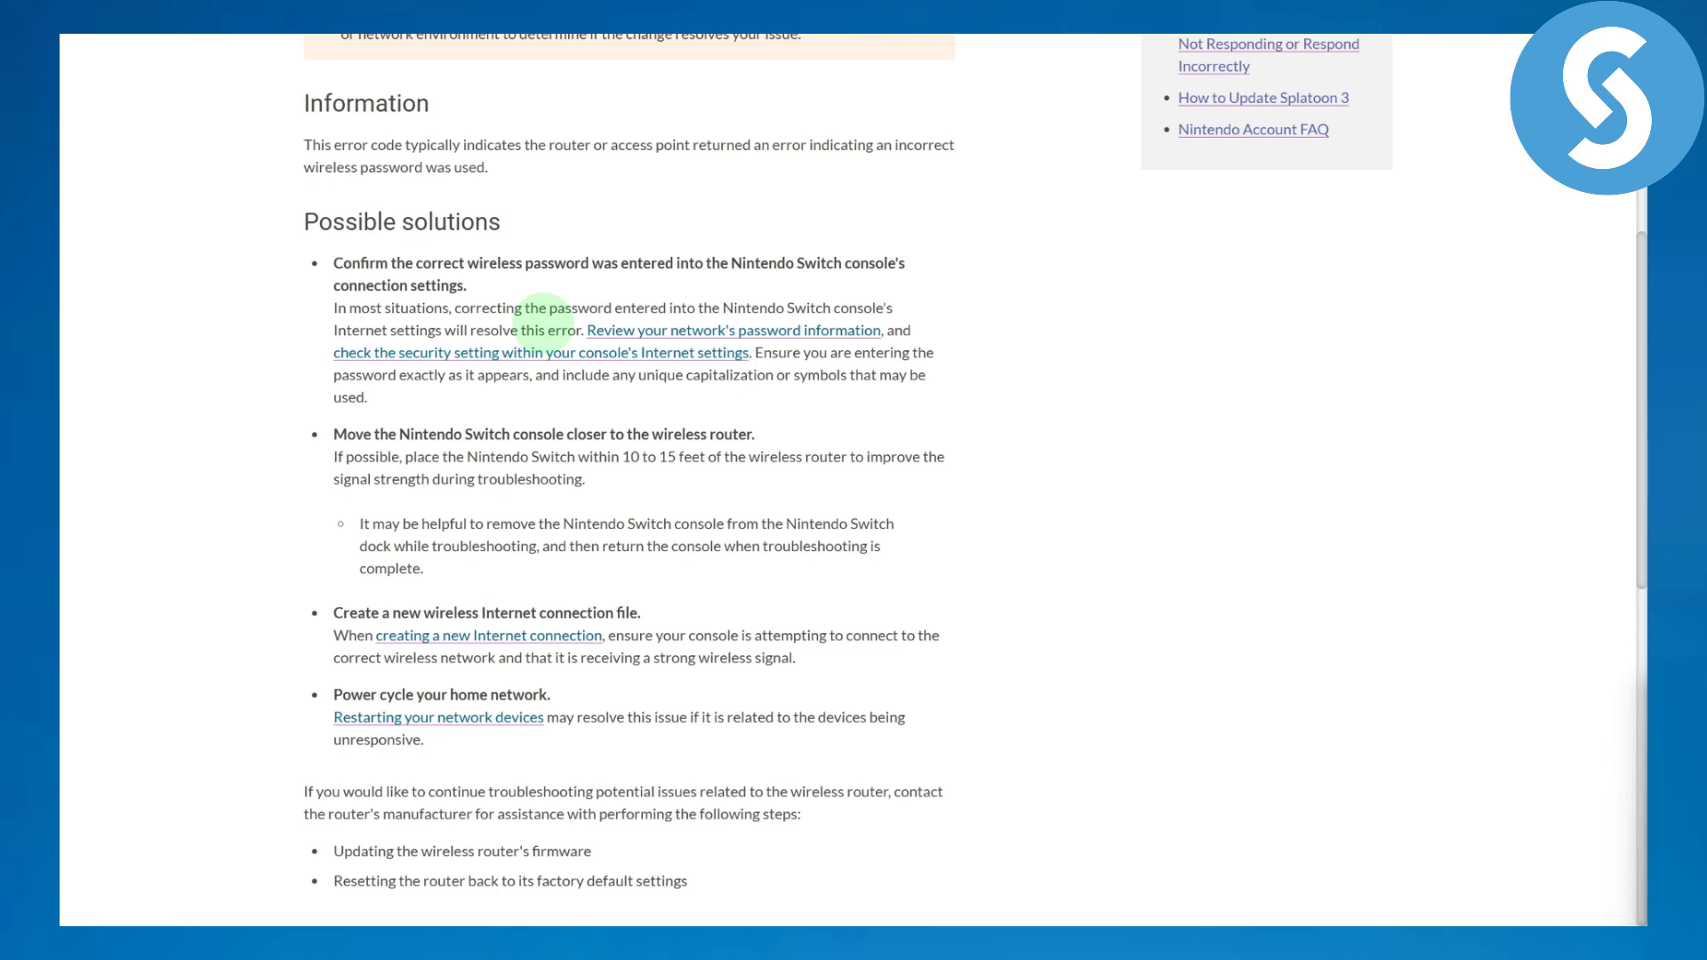
scroll("down", 3)
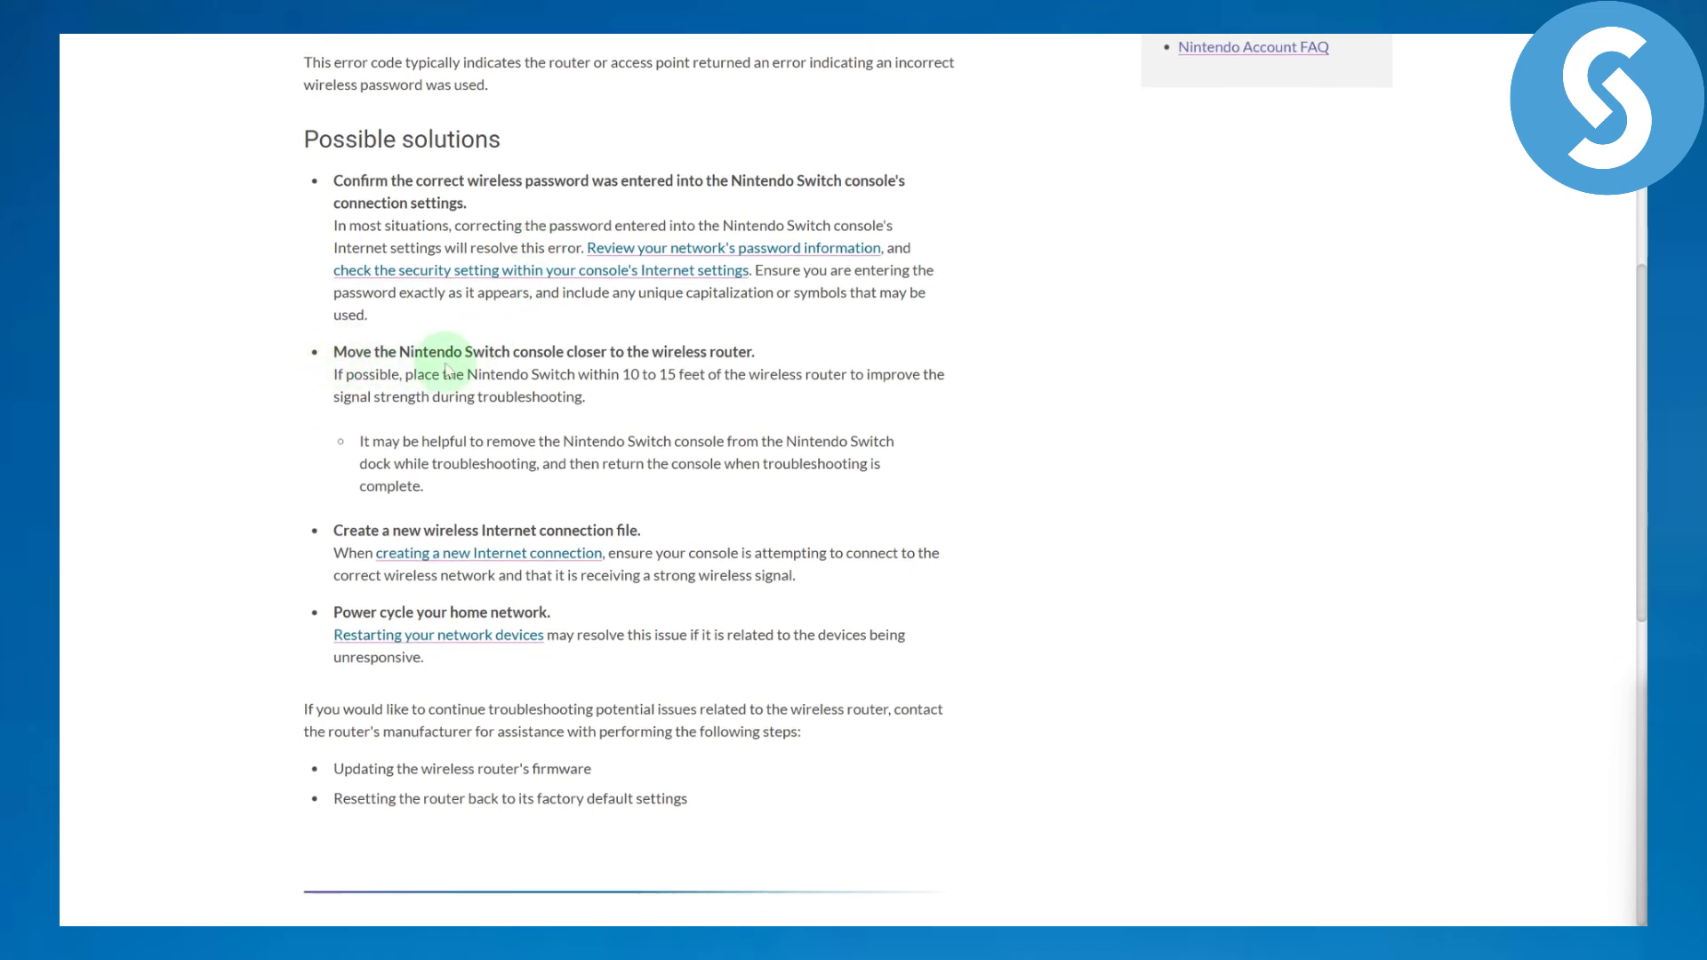
mouse_move(529, 302)
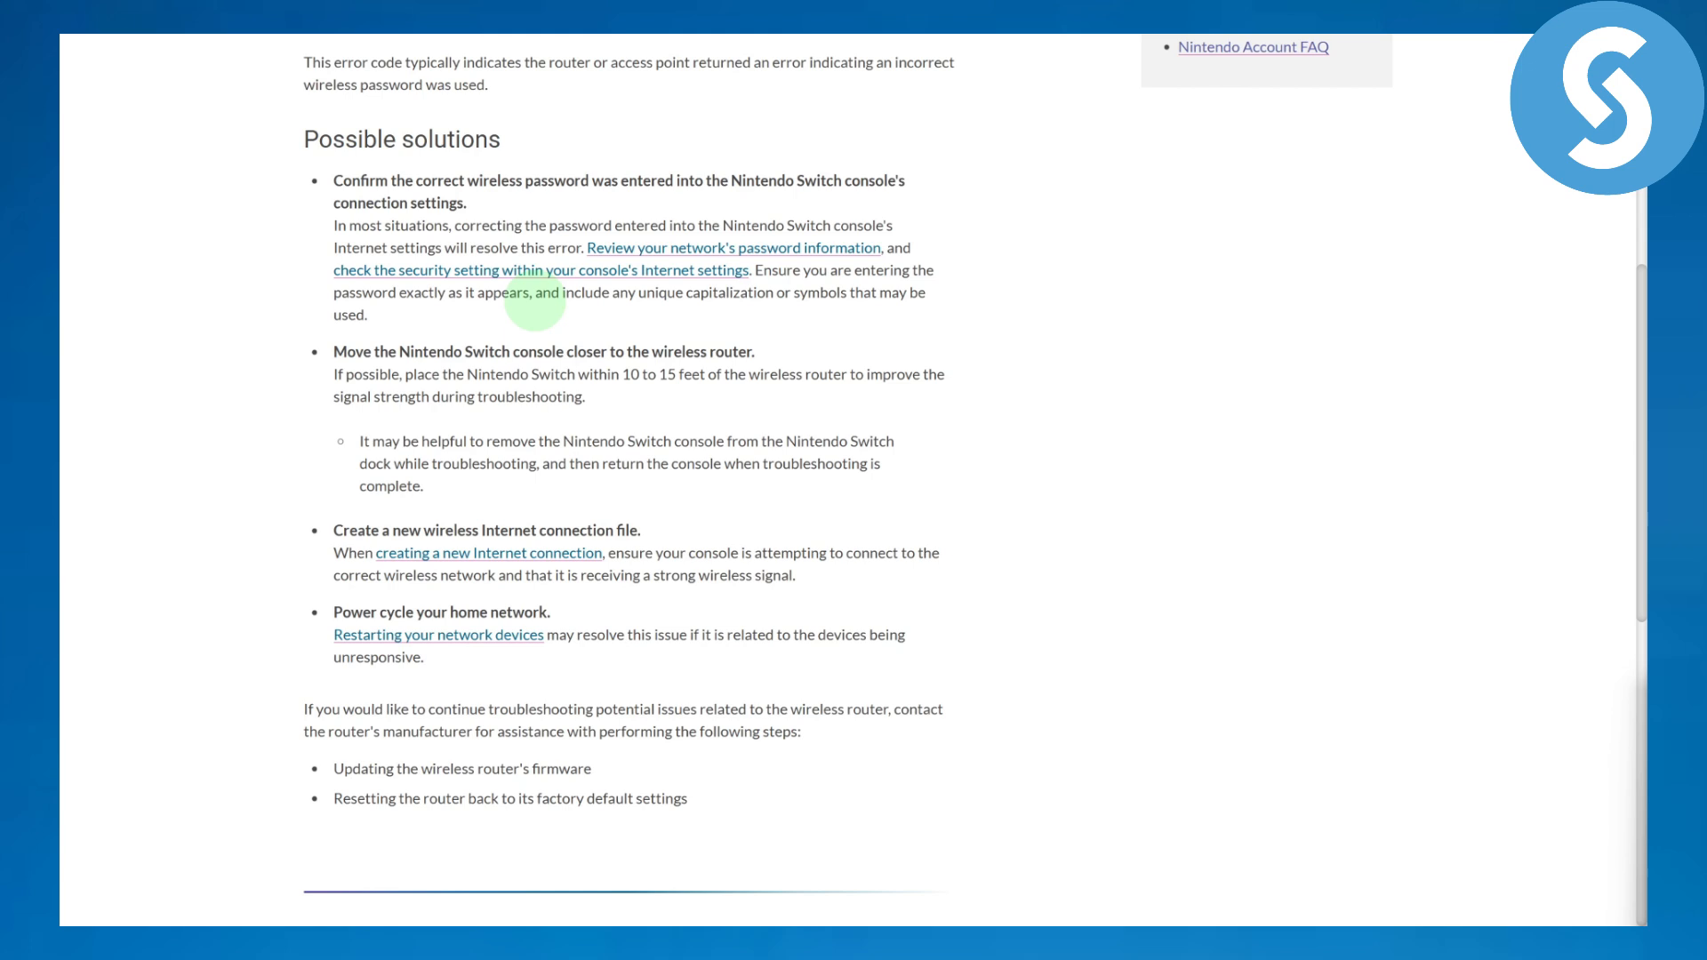
mouse_move(592, 344)
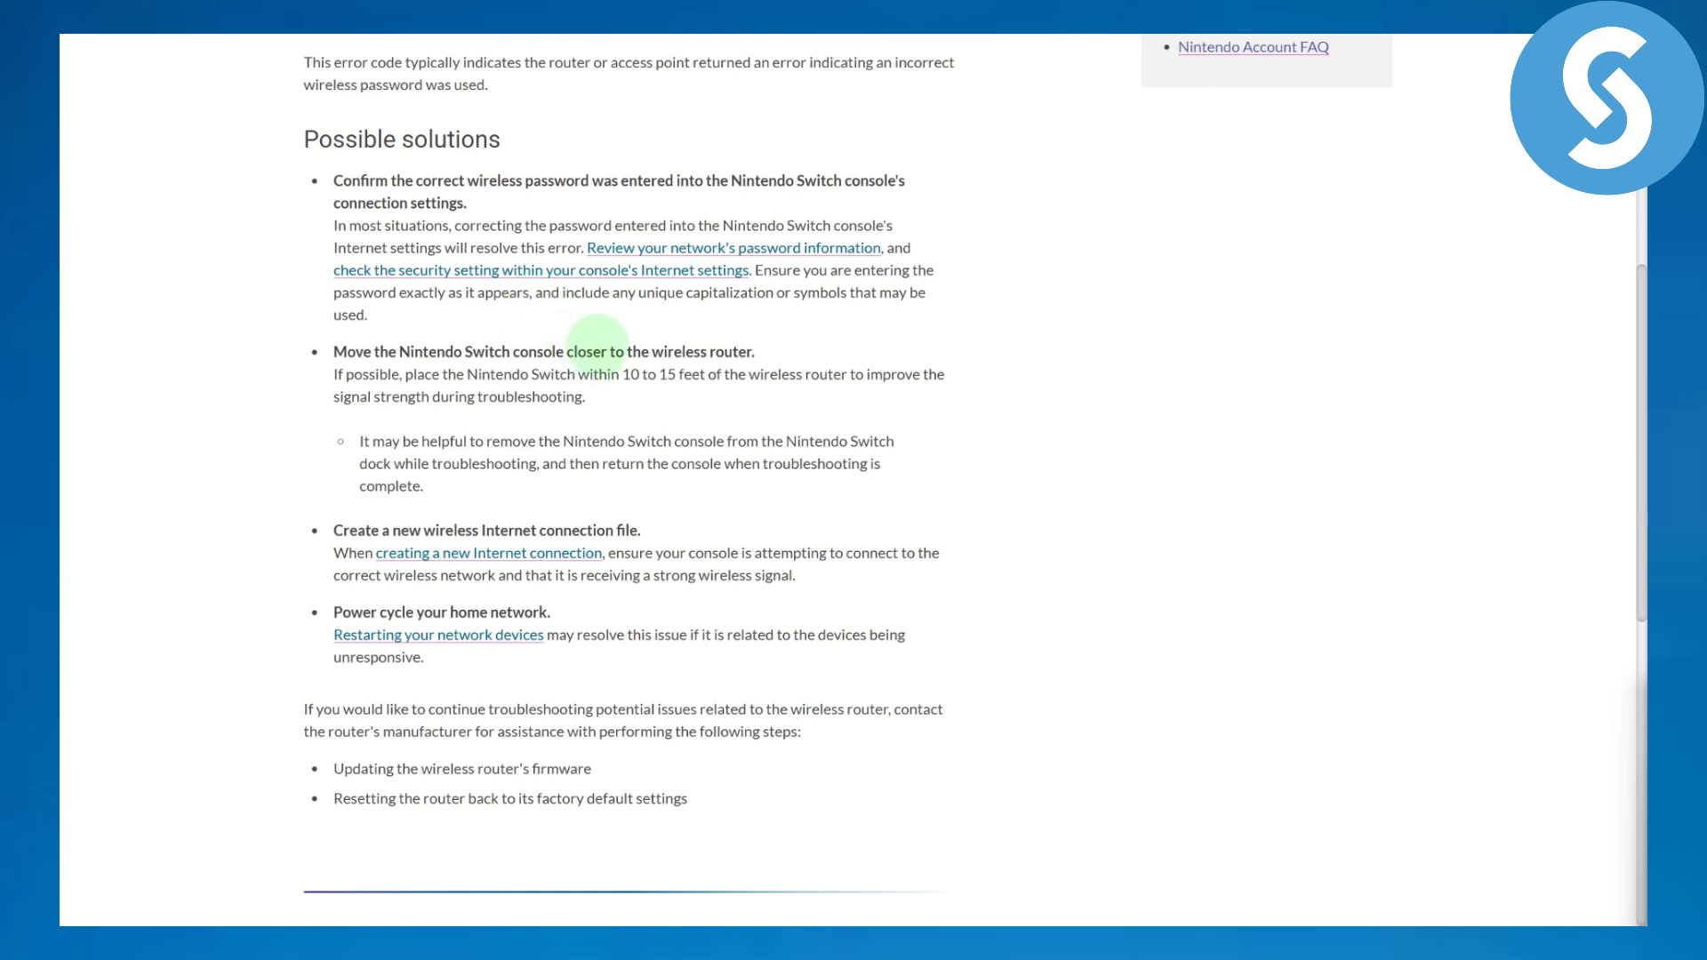
mouse_move(560, 566)
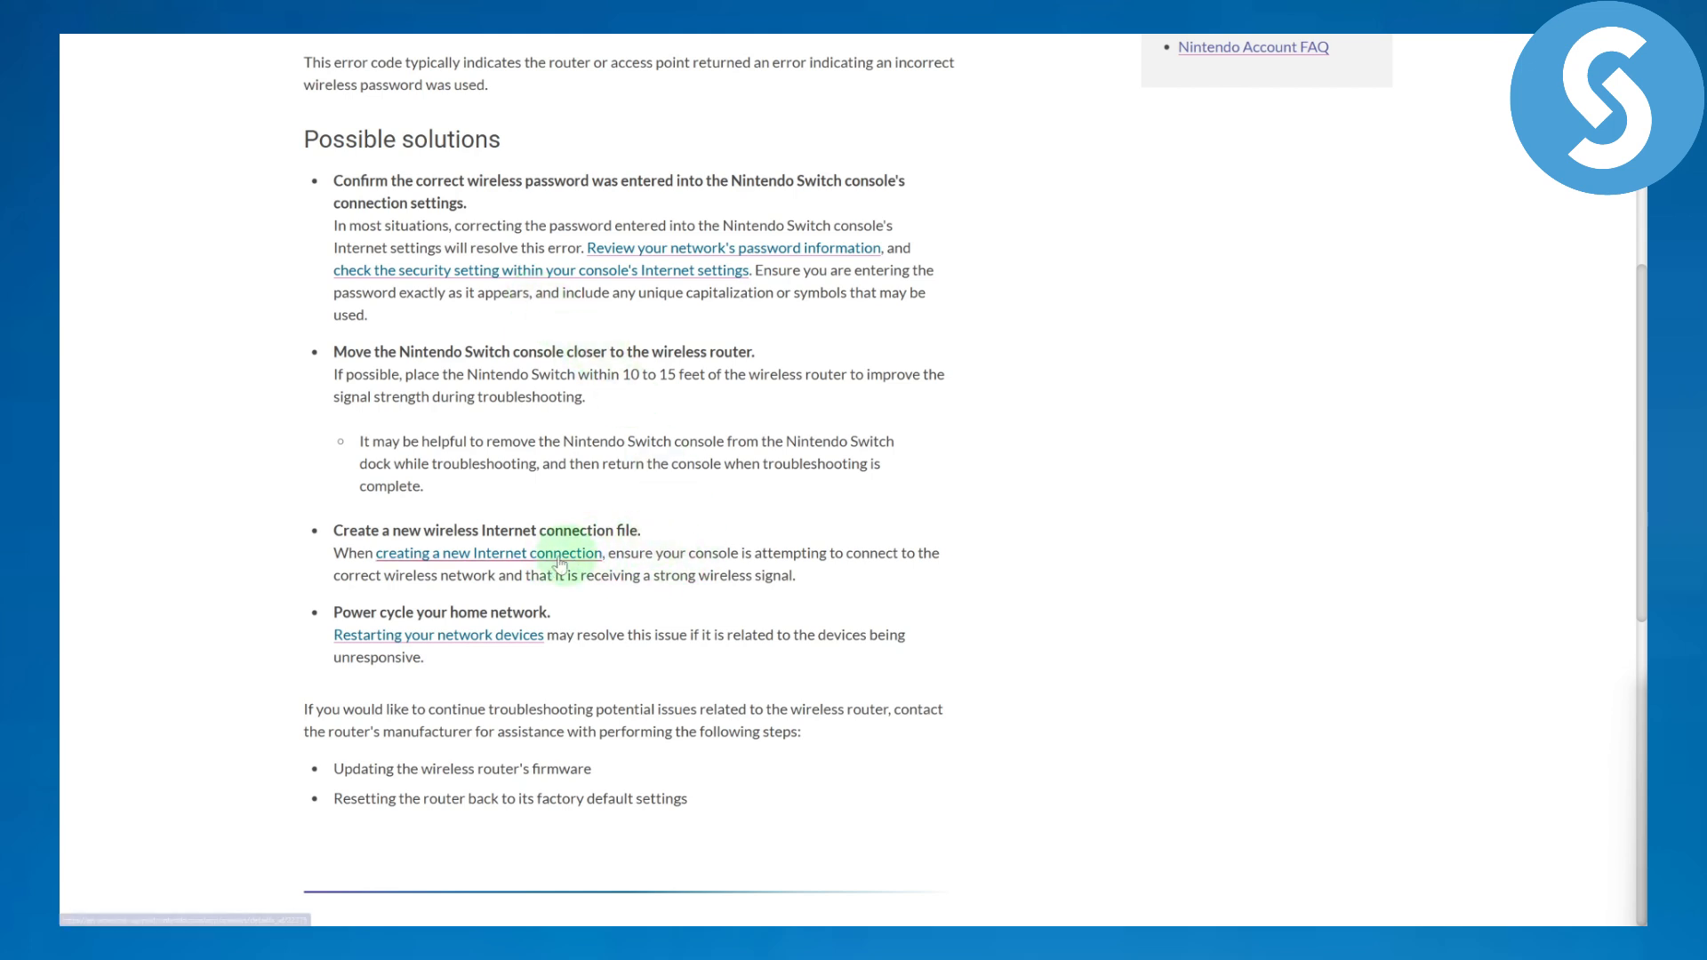
mouse_move(646, 531)
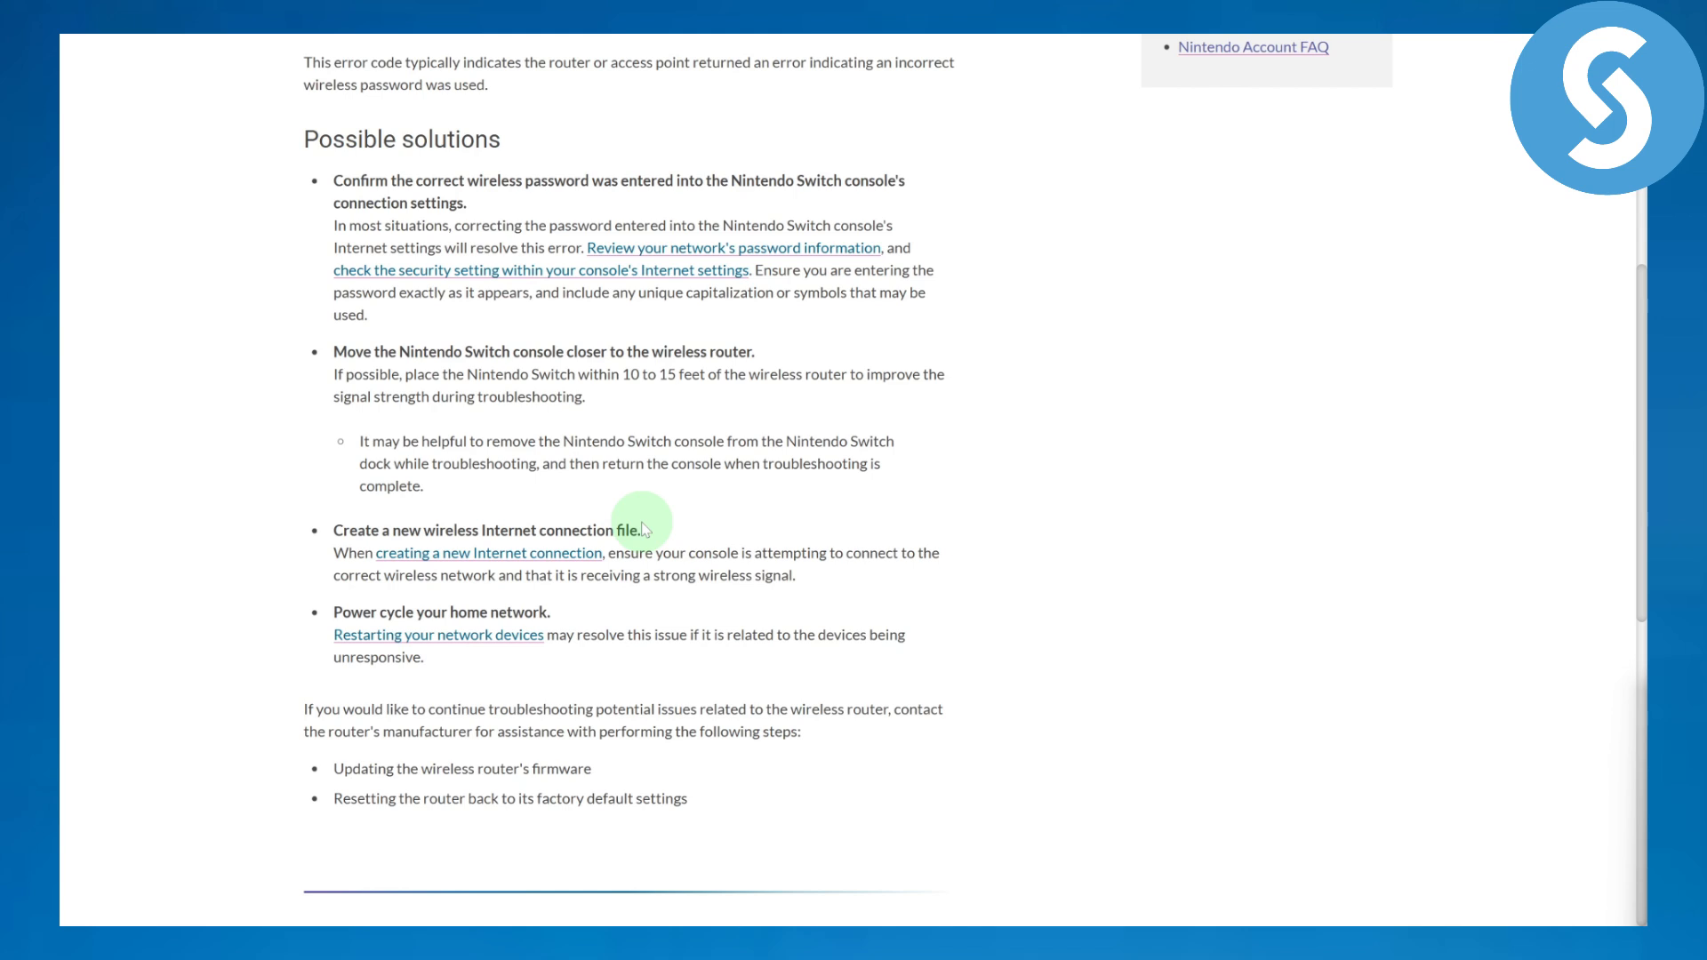
scroll("up", 3)
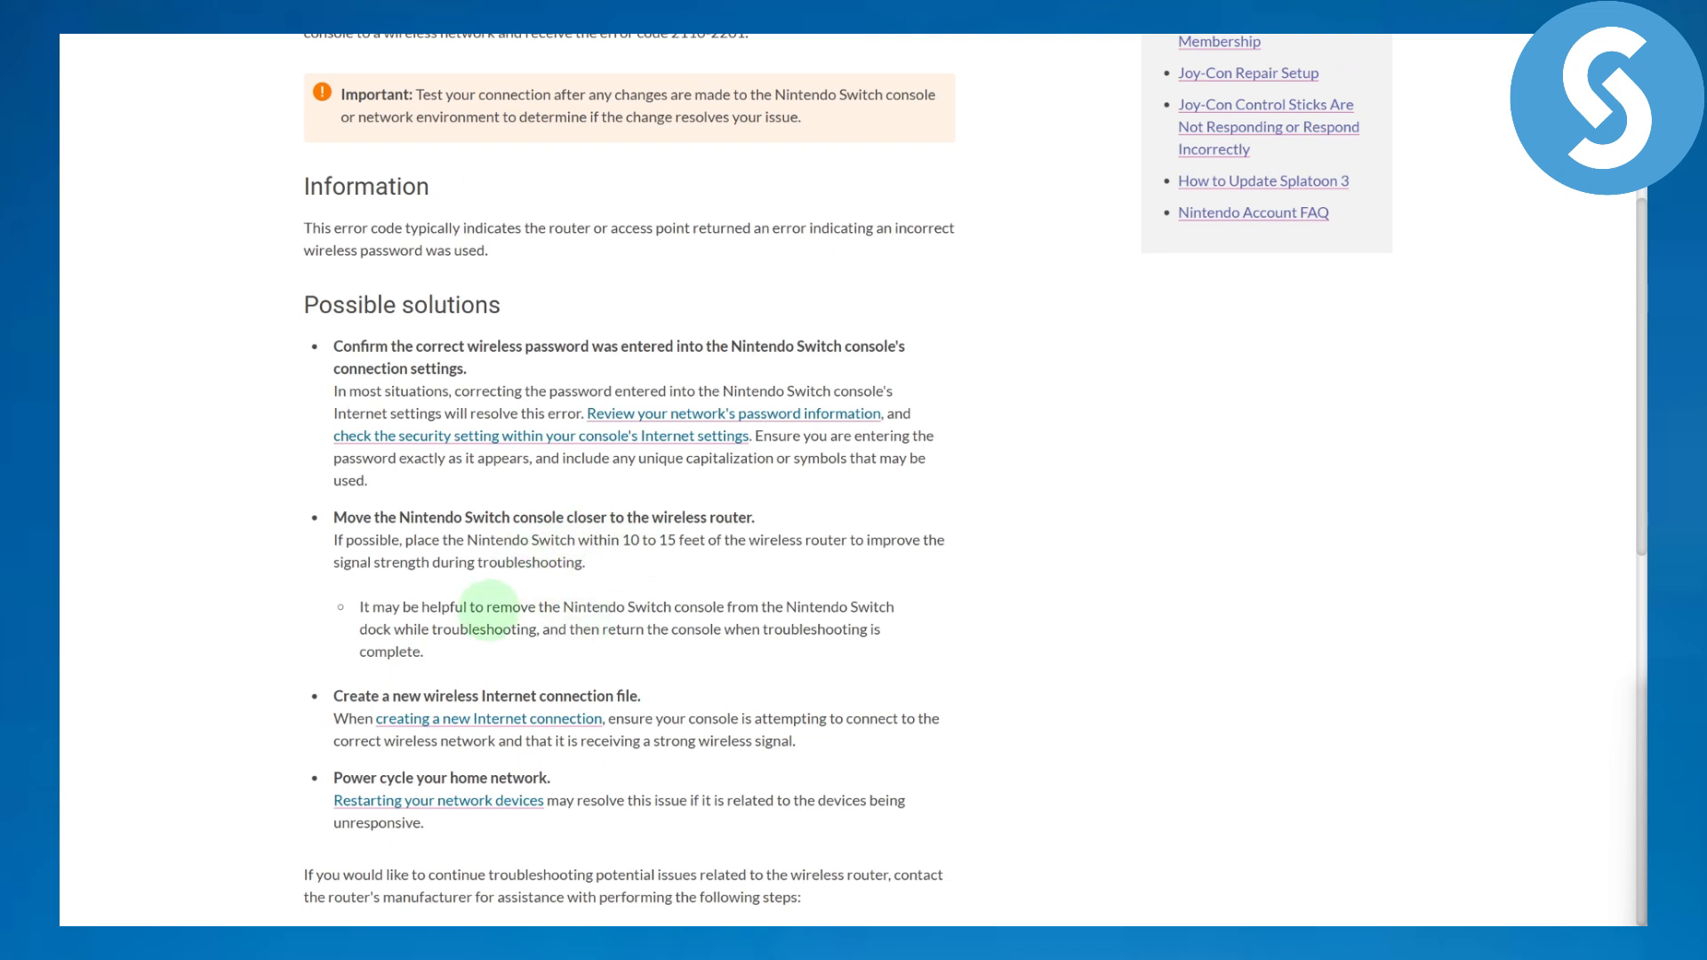
scroll("up", 3)
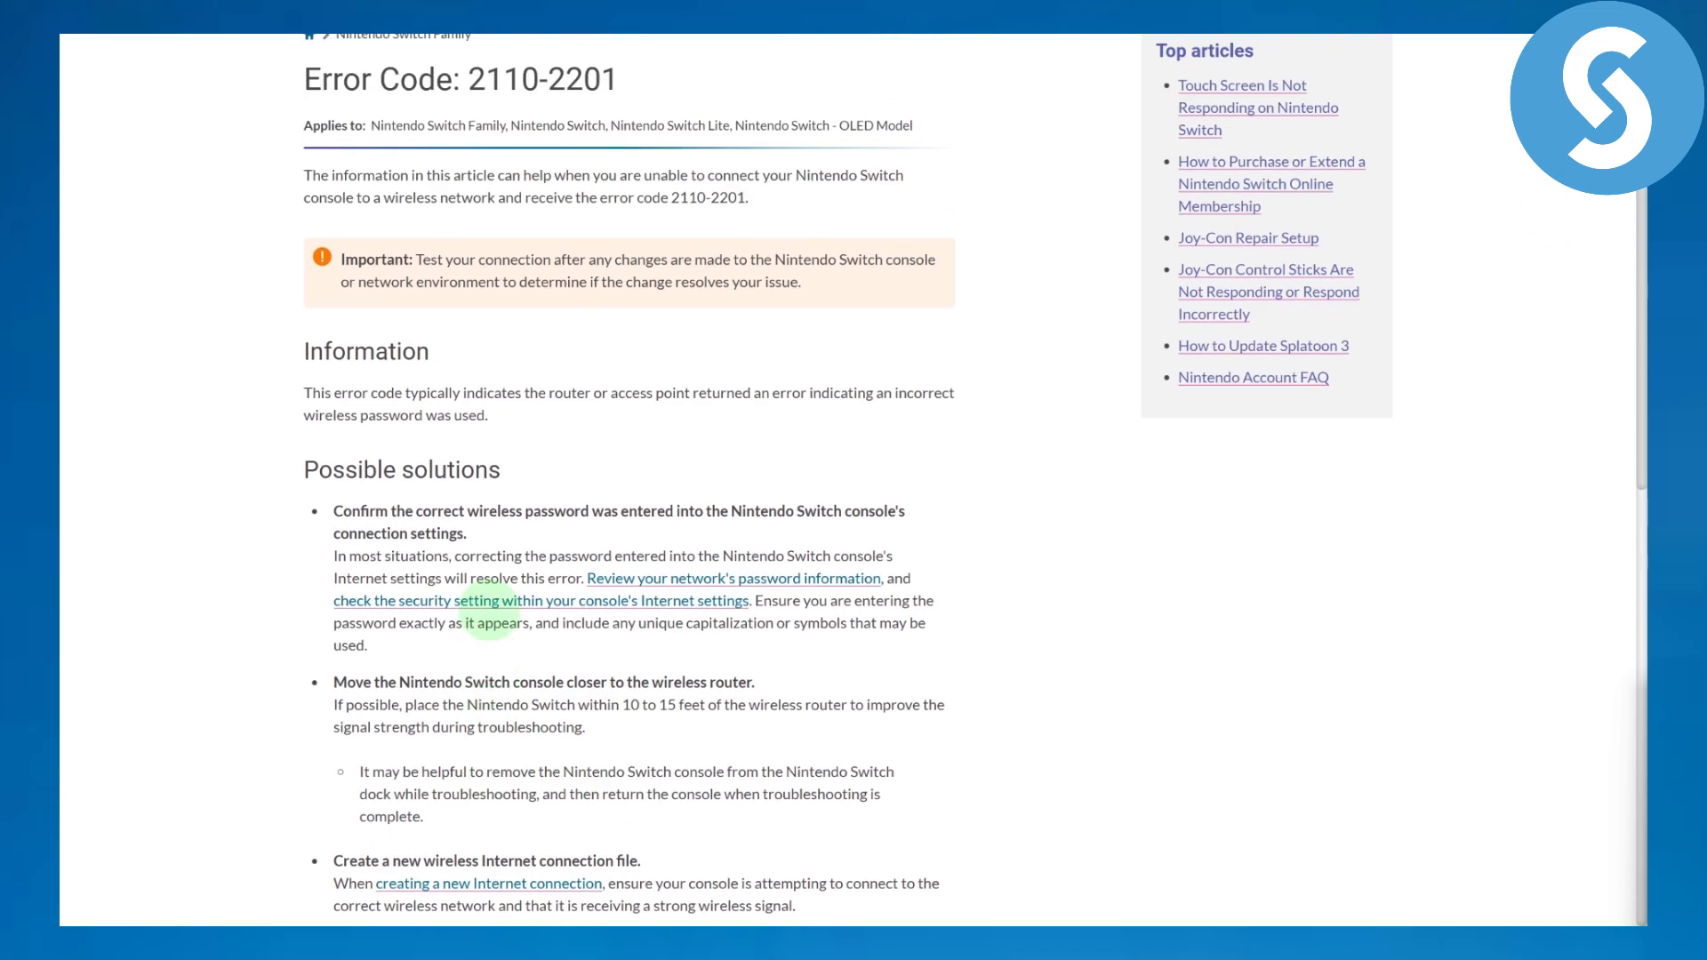